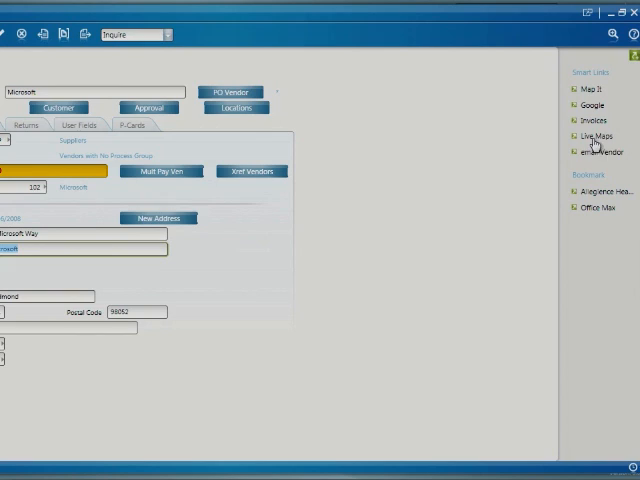
Show the Microsoft account's Redmond address on a Live Maps page from the side panel
{"action": "left_click", "coordinate": [592, 136]}
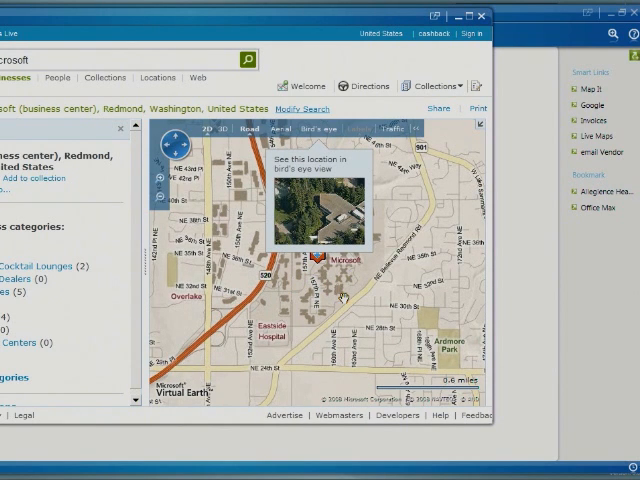
{"action": "mouse_move", "coordinate": [344, 298]}
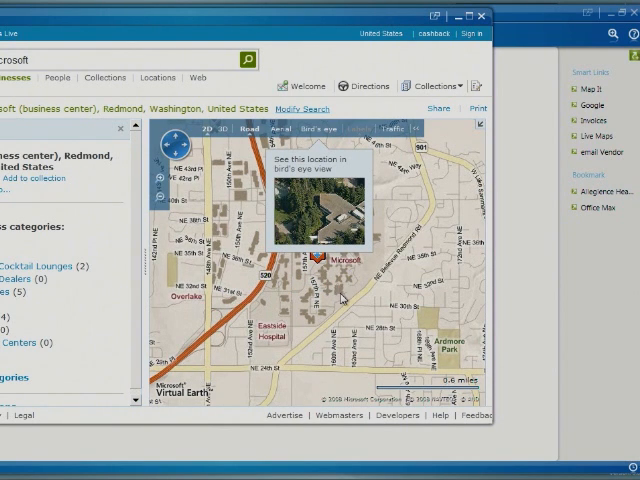